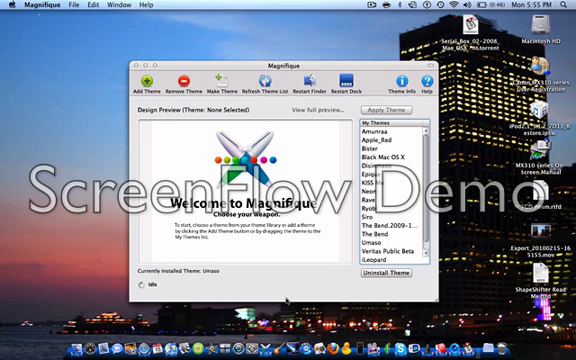
{"action": "mouse_move", "coordinate": [336, 146]}
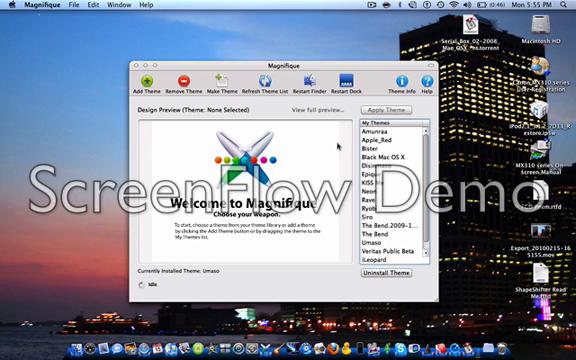
Preview several interface themes from Magnifique's theme list
{"action": "left_click", "coordinate": [376, 140]}
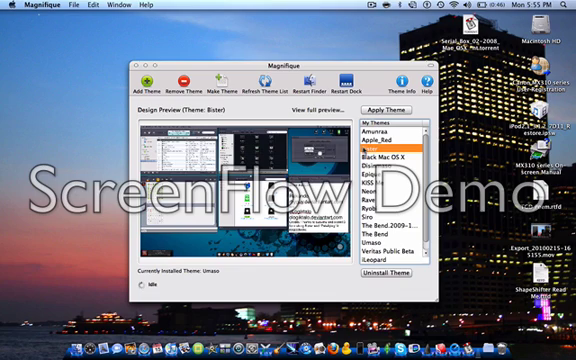
{"action": "left_click", "coordinate": [396, 158]}
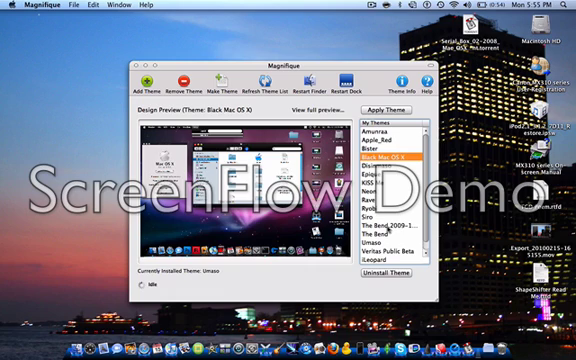
{"action": "left_click", "coordinate": [392, 240]}
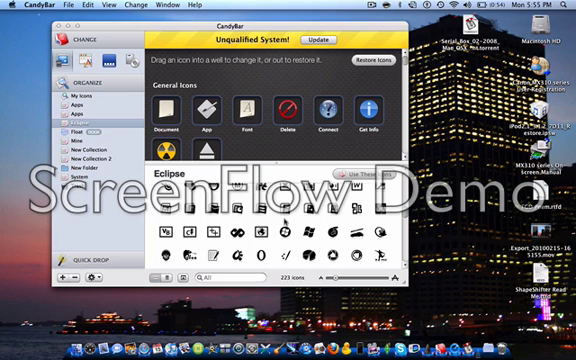
{"action": "scroll", "scroll_direction": "down", "scroll_amount": 3}
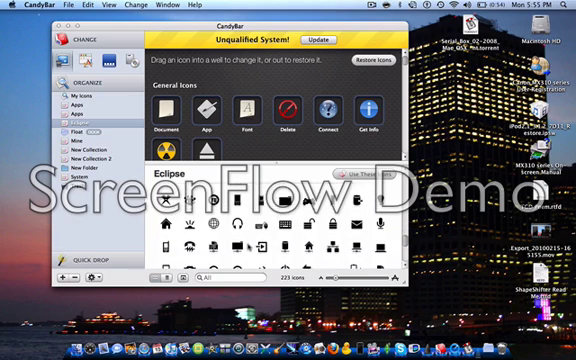
{"action": "scroll", "scroll_direction": "down", "scroll_amount": 3}
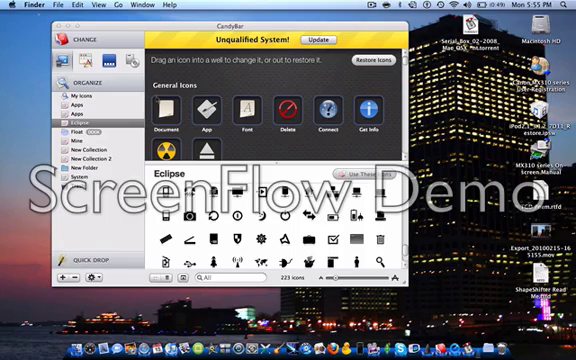
{"action": "scroll", "scroll_direction": "down", "scroll_amount": 3}
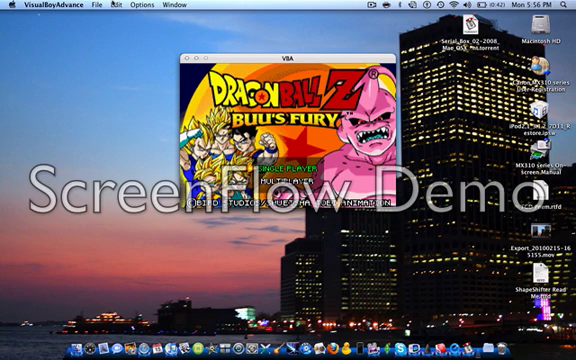
Use the menu bar to load the Dragon Ball Z: Buu's Fury ROM in VisualBoyAdvance
{"action": "left_click", "coordinate": [56, 6]}
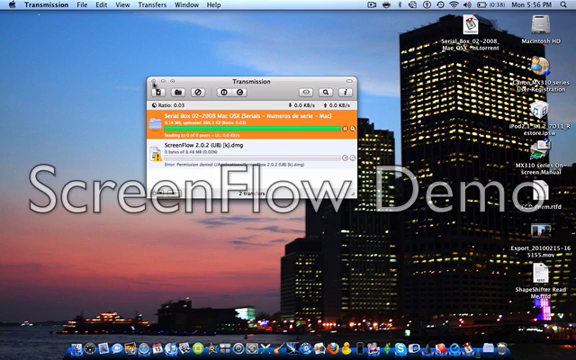
Show Transmission's main transfers window with the torrent download list
{"action": "left_click", "coordinate": [160, 72]}
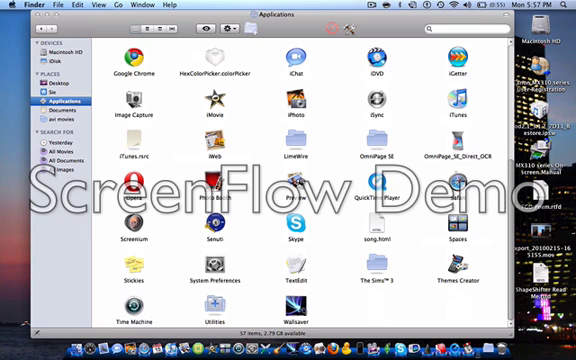
Launch Wallsaver and choose a different screen saver in its Preferences
{"action": "left_click", "coordinate": [306, 310]}
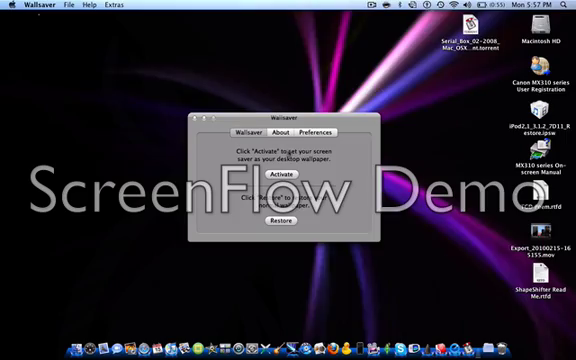
{"action": "left_click", "coordinate": [314, 132]}
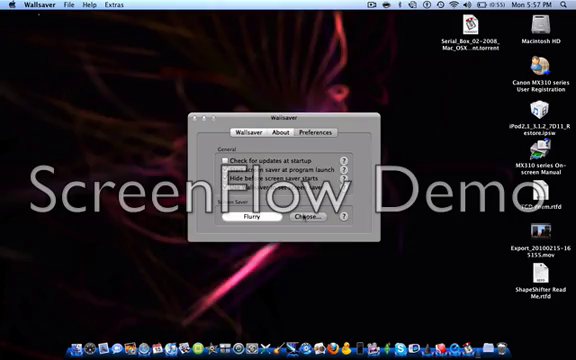
{"action": "left_click", "coordinate": [306, 216]}
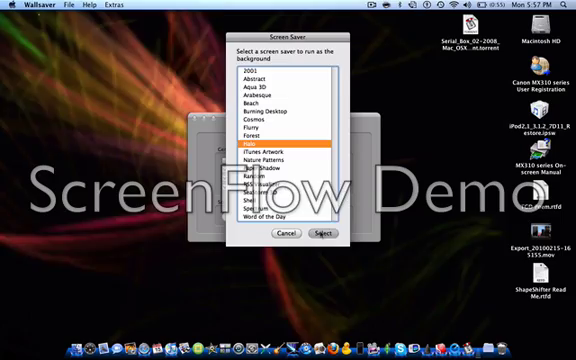
{"action": "left_click", "coordinate": [322, 232]}
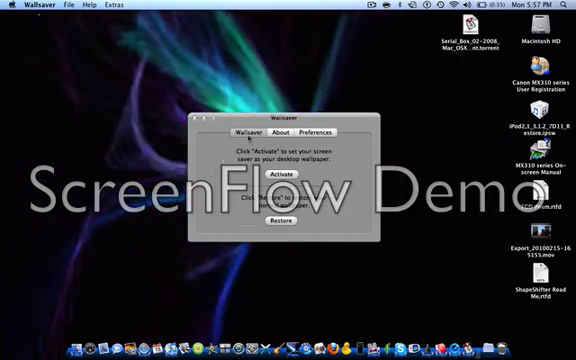
Activate the chosen screen saver as the animated desktop wallpaper
{"action": "left_click", "coordinate": [288, 176]}
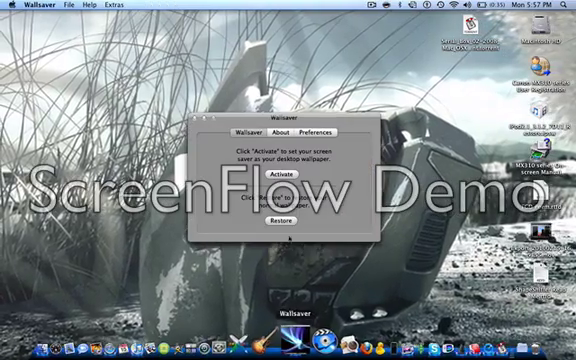
{"action": "left_click", "coordinate": [268, 176]}
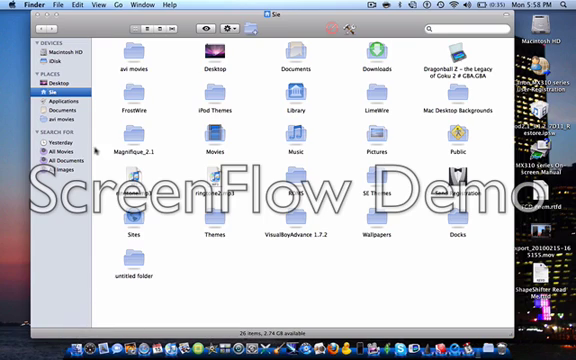
Browse the Applications folder in Finder and launch a program from it
{"action": "left_click", "coordinate": [72, 94]}
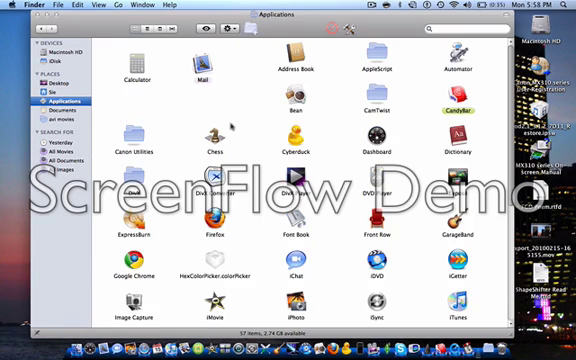
{"action": "scroll", "scroll_direction": "down", "scroll_amount": 3}
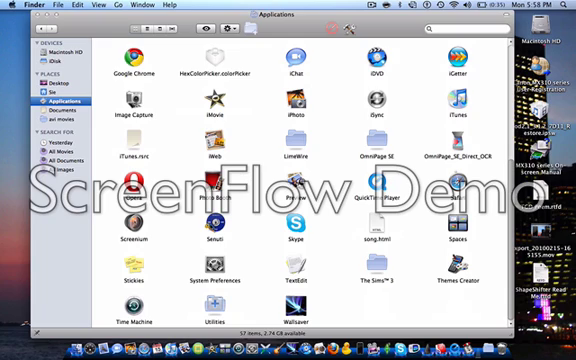
{"action": "left_click", "coordinate": [210, 216]}
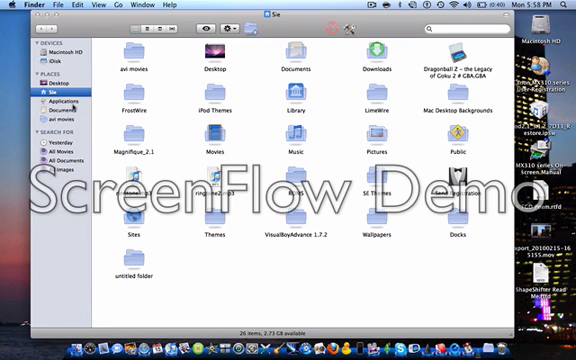
Return to Applications, scroll through the installed apps and launch Cyberduck
{"action": "left_click", "coordinate": [76, 98]}
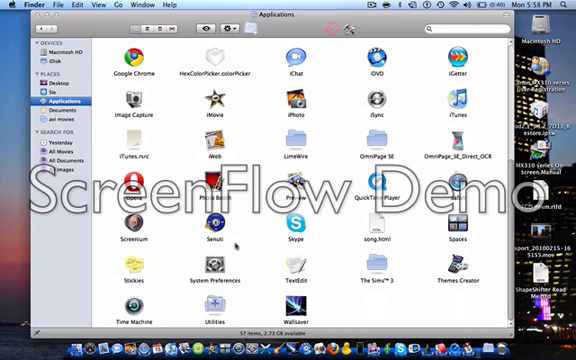
{"action": "scroll", "scroll_direction": "up", "scroll_amount": 3}
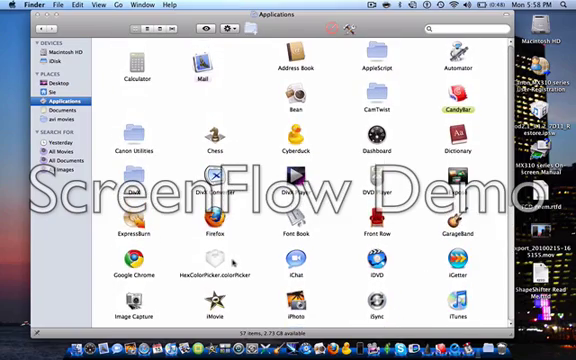
{"action": "scroll", "scroll_direction": "down", "scroll_amount": 3}
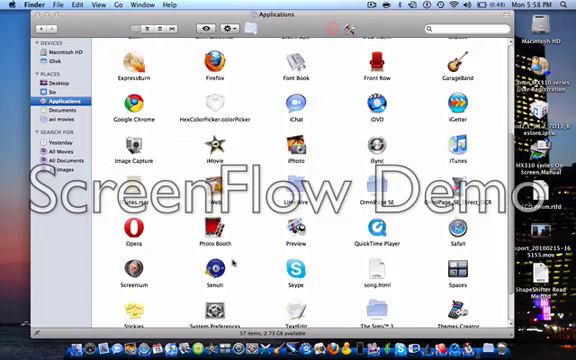
{"action": "scroll", "scroll_direction": "down", "scroll_amount": 3}
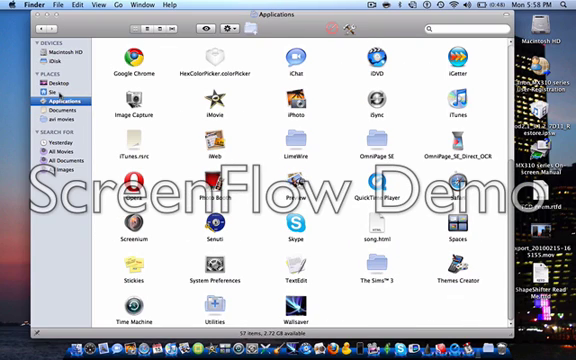
{"action": "left_click", "coordinate": [48, 92]}
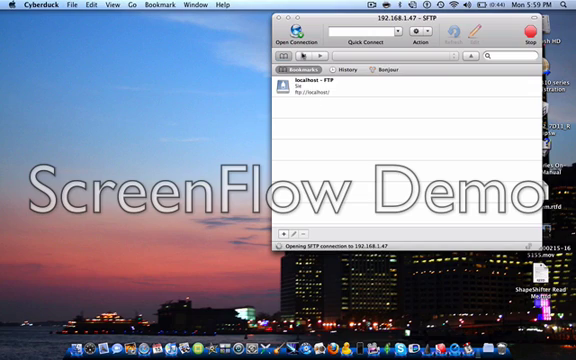
Review Cyberduck's supported connection protocols in Open Connection, then cancel
{"action": "left_click", "coordinate": [292, 40]}
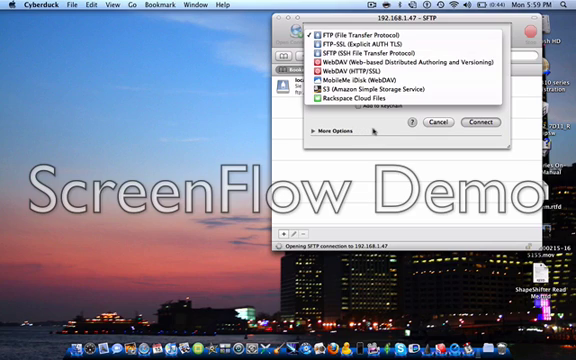
{"action": "left_click", "coordinate": [350, 44]}
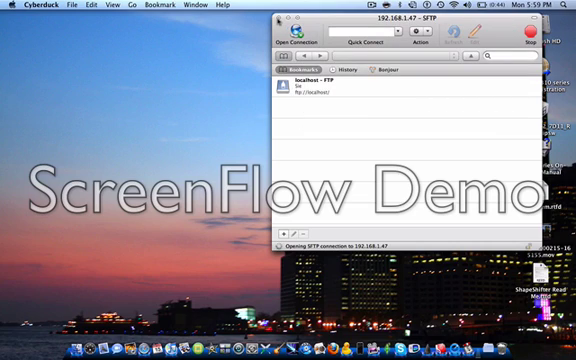
Quit Cyberduck from its menu so the donation request appears
{"action": "left_click", "coordinate": [28, 4]}
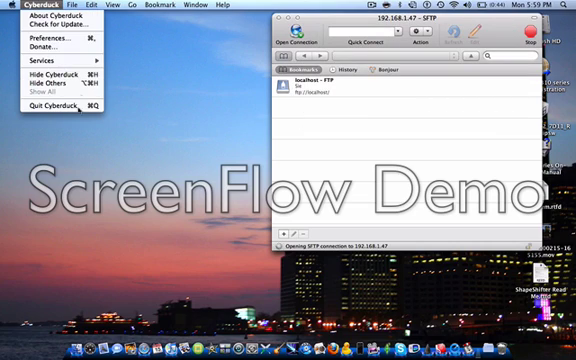
{"action": "left_click", "coordinate": [40, 46]}
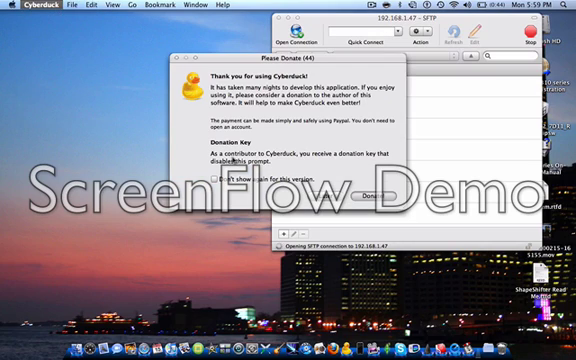